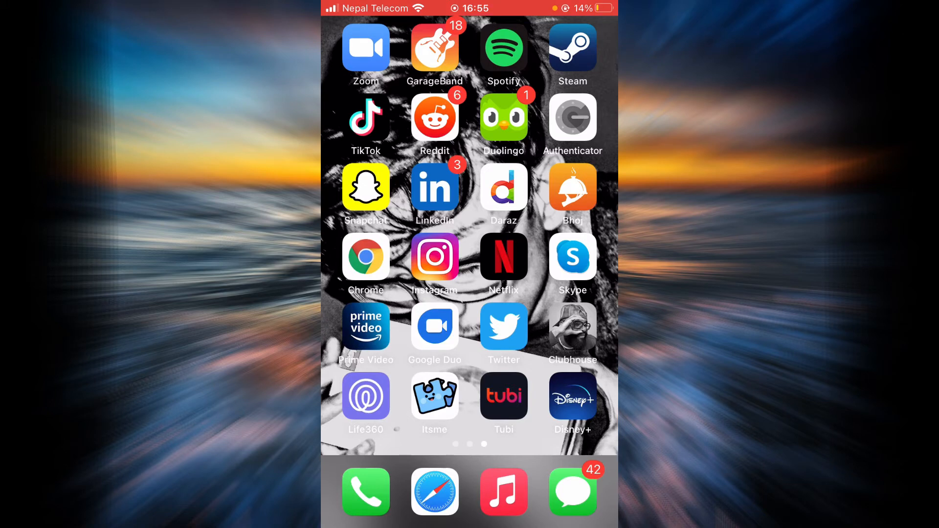
# Launch Disney+ from the Home Screen and go past Service Unavailable to the email login screen
pyautogui.click(573, 395)
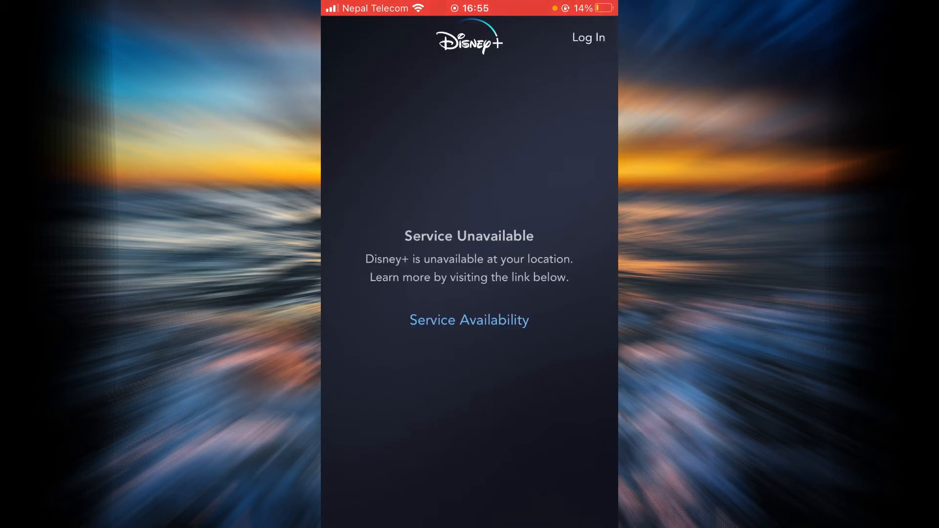
pyautogui.click(588, 37)
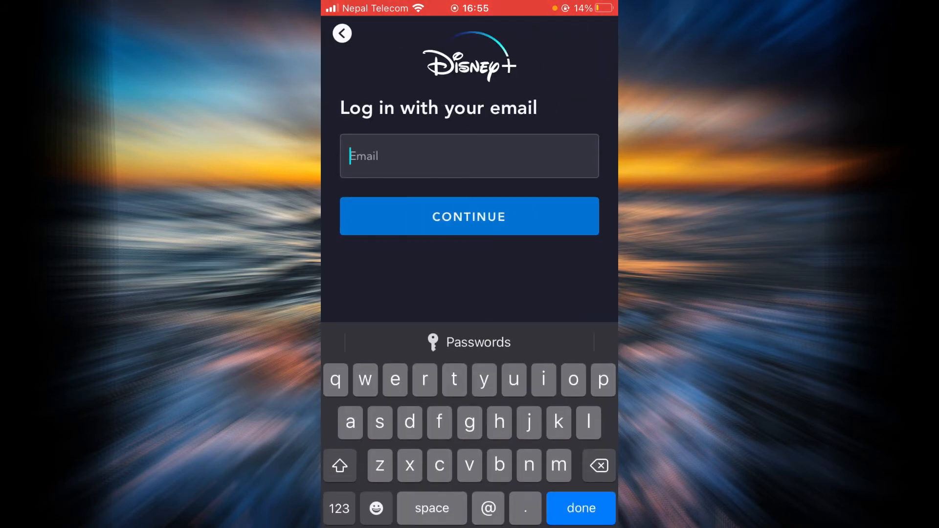